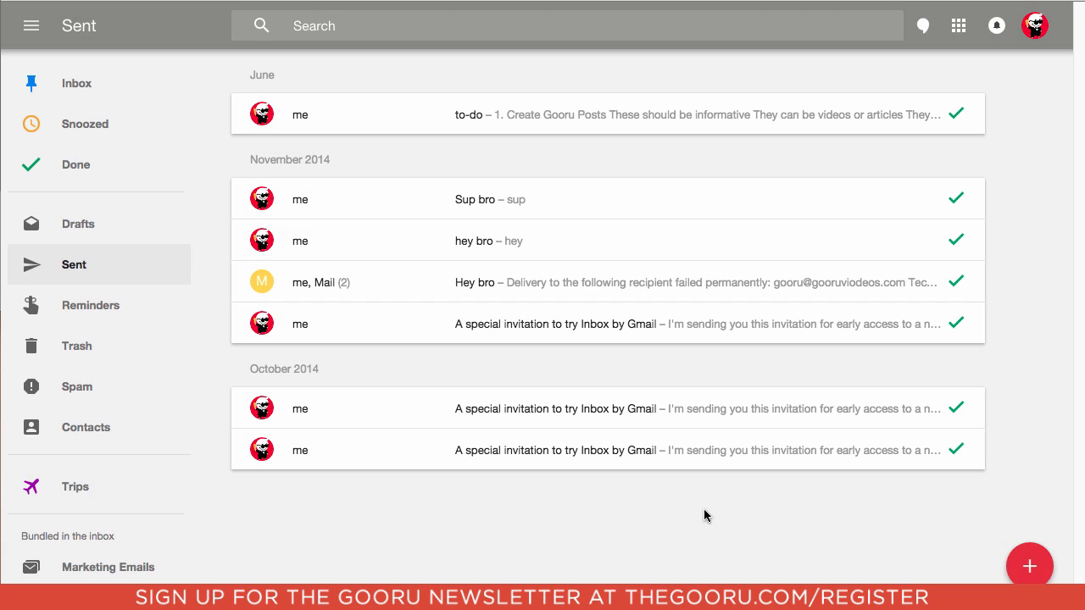
pyautogui.moveTo(697, 503)
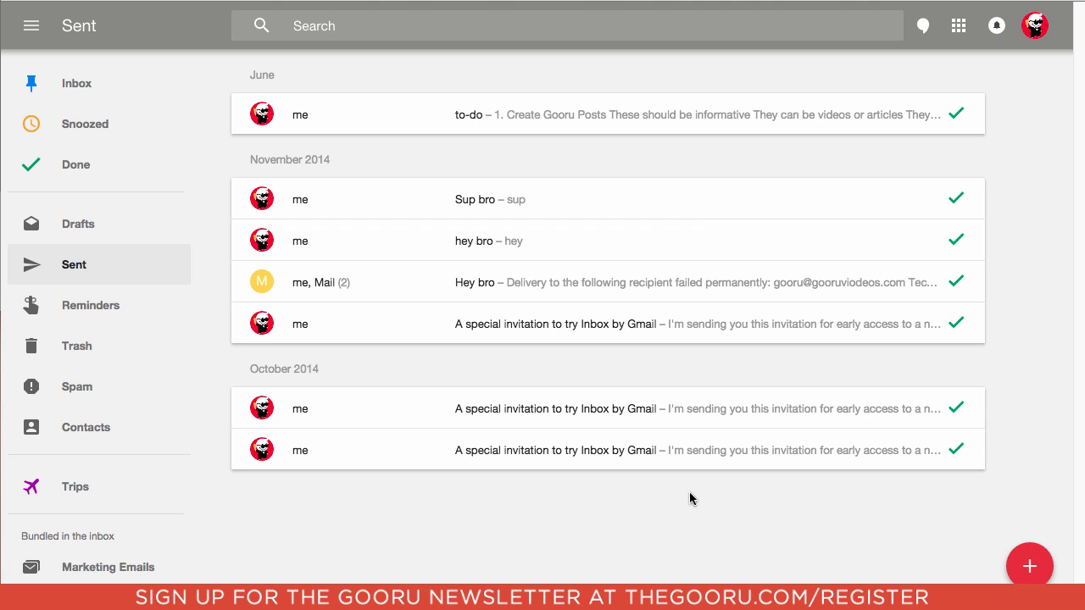
pyautogui.moveTo(634, 528)
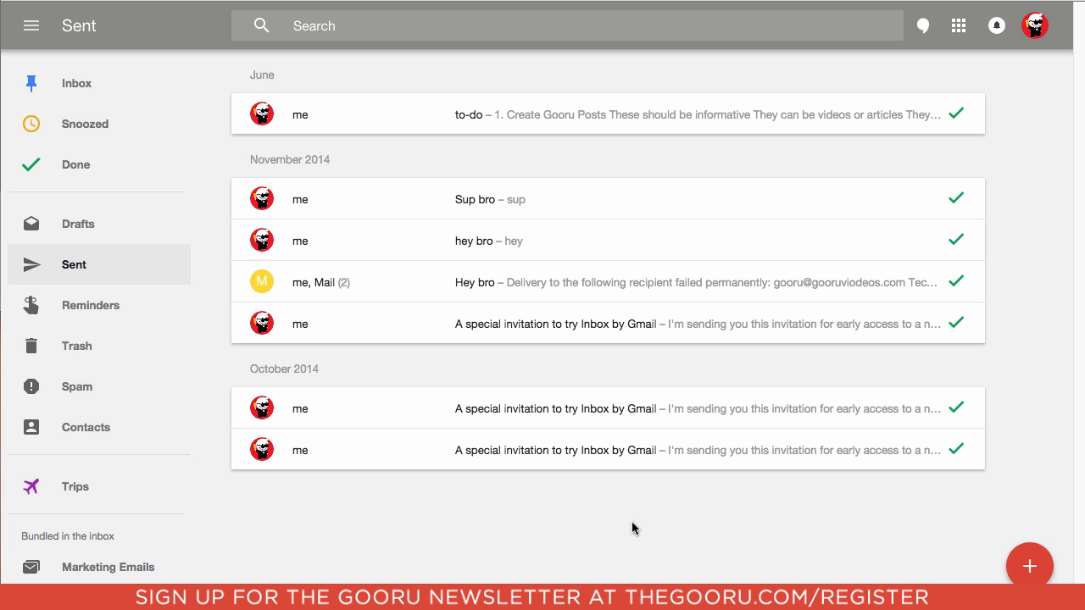
pyautogui.moveTo(625, 522)
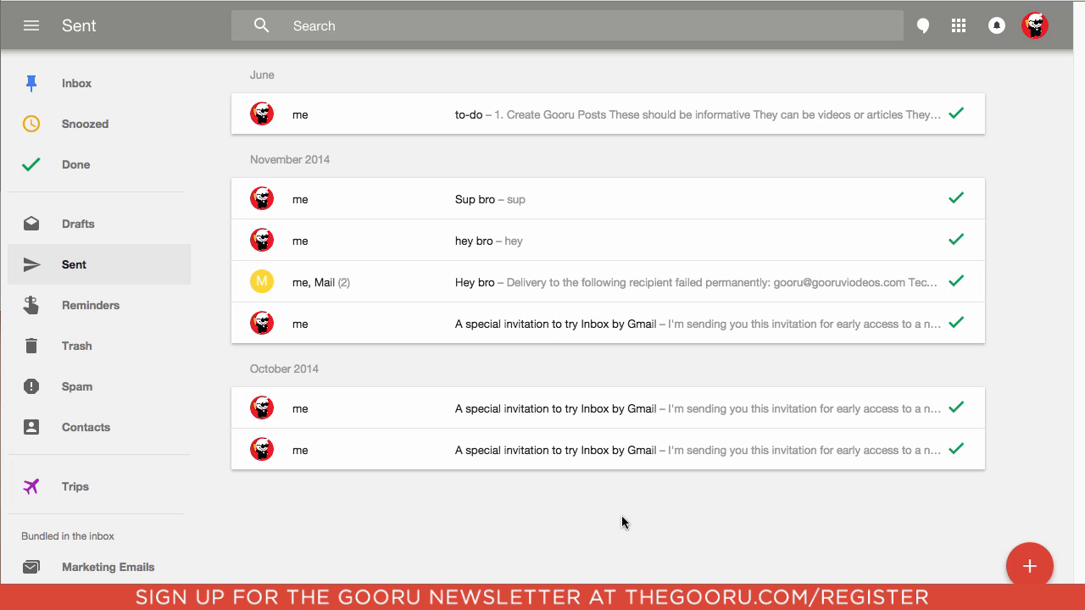
pyautogui.moveTo(585, 515)
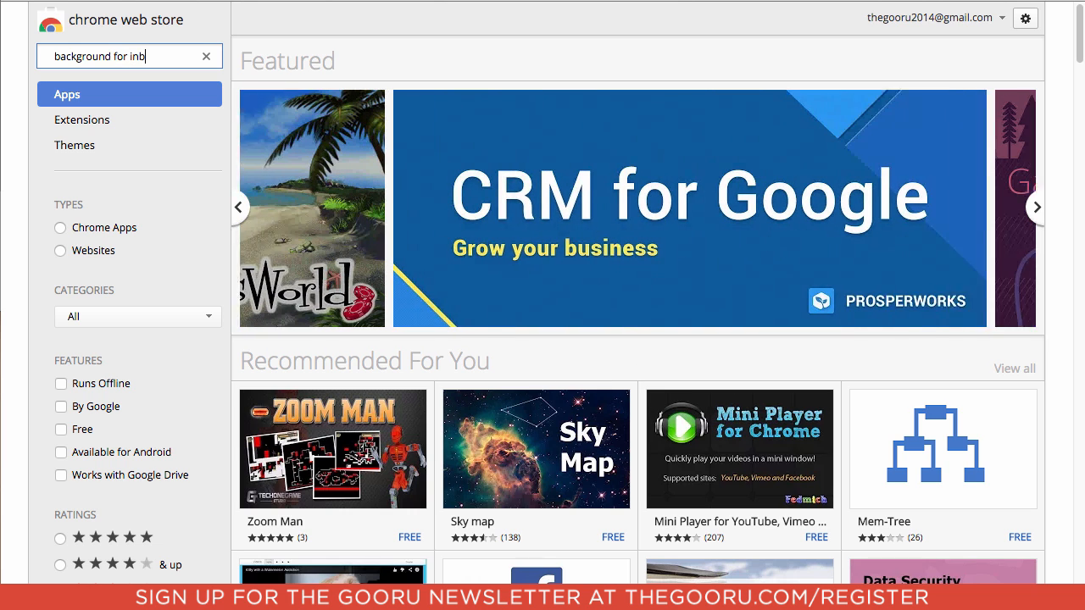
# Step: Search the store for 'background for inbox' and add the Background for Inbox extension to Chrome
pyautogui.write('ox')
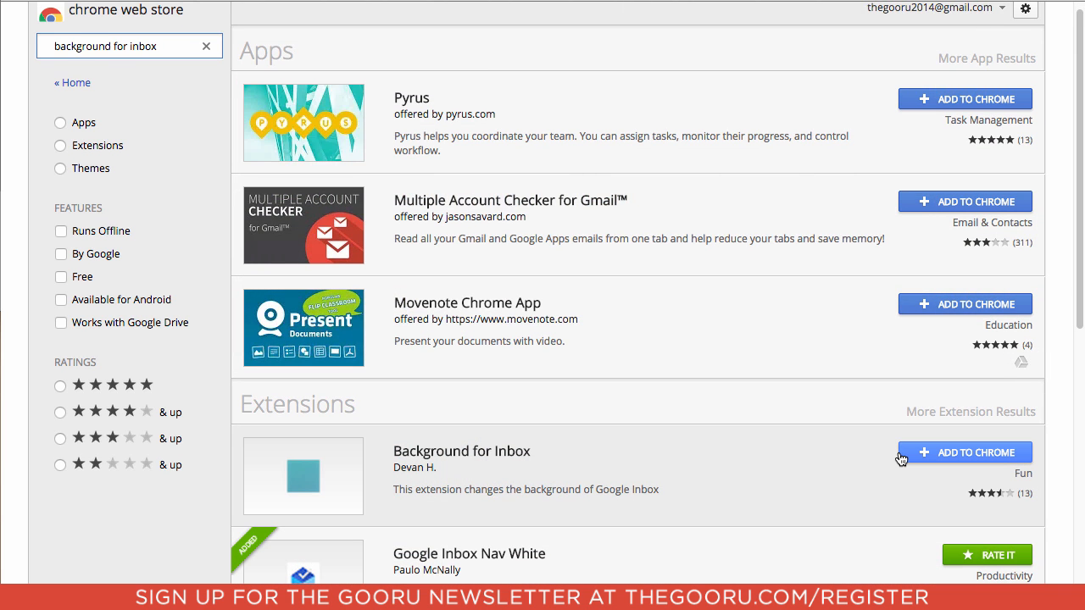
pyautogui.click(964, 452)
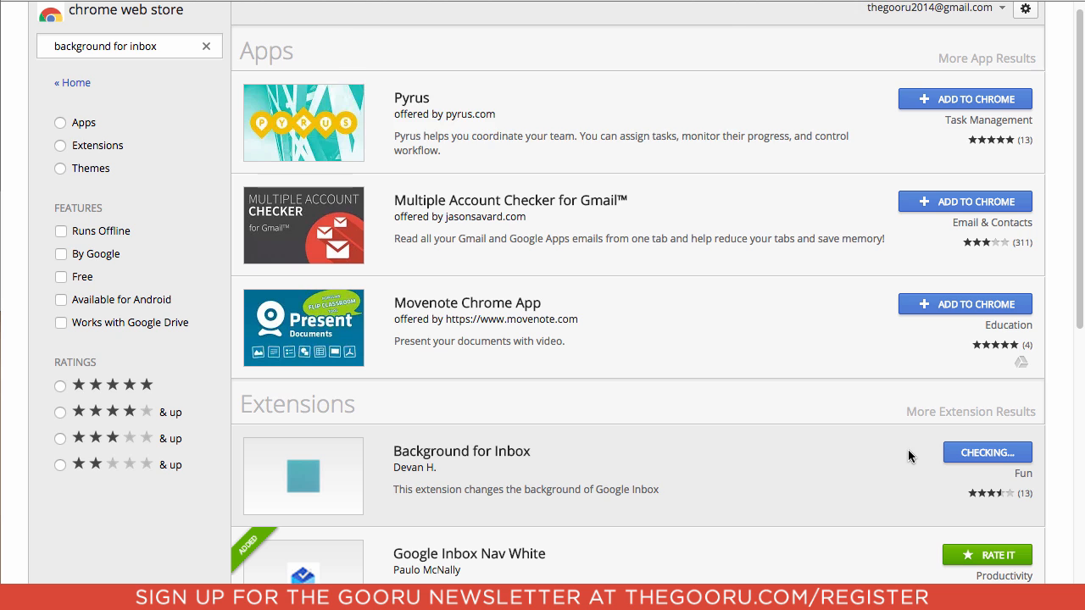
pyautogui.click(986, 451)
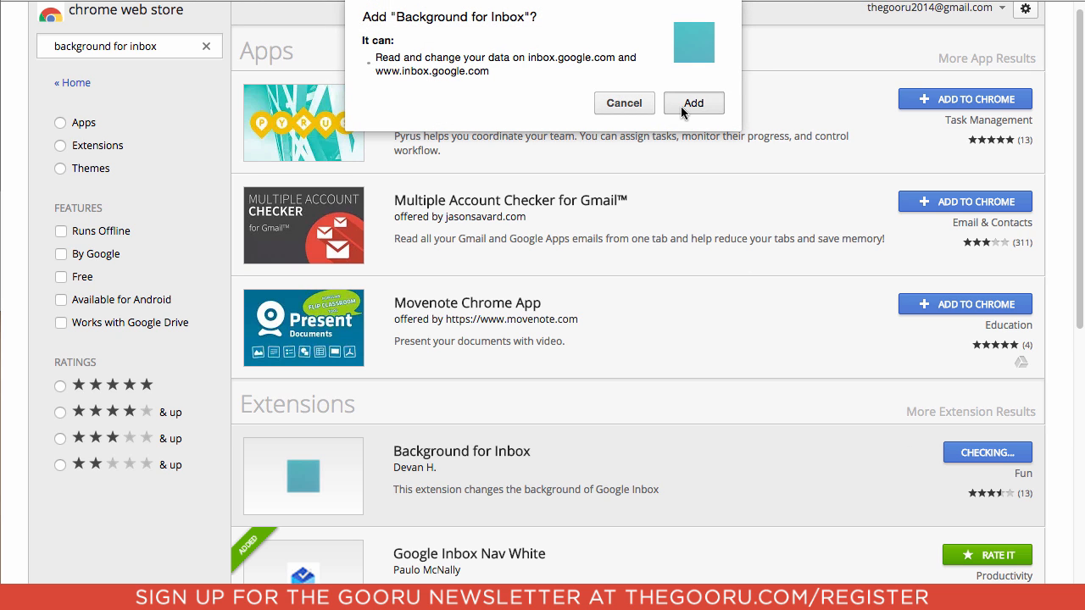
pyautogui.click(693, 103)
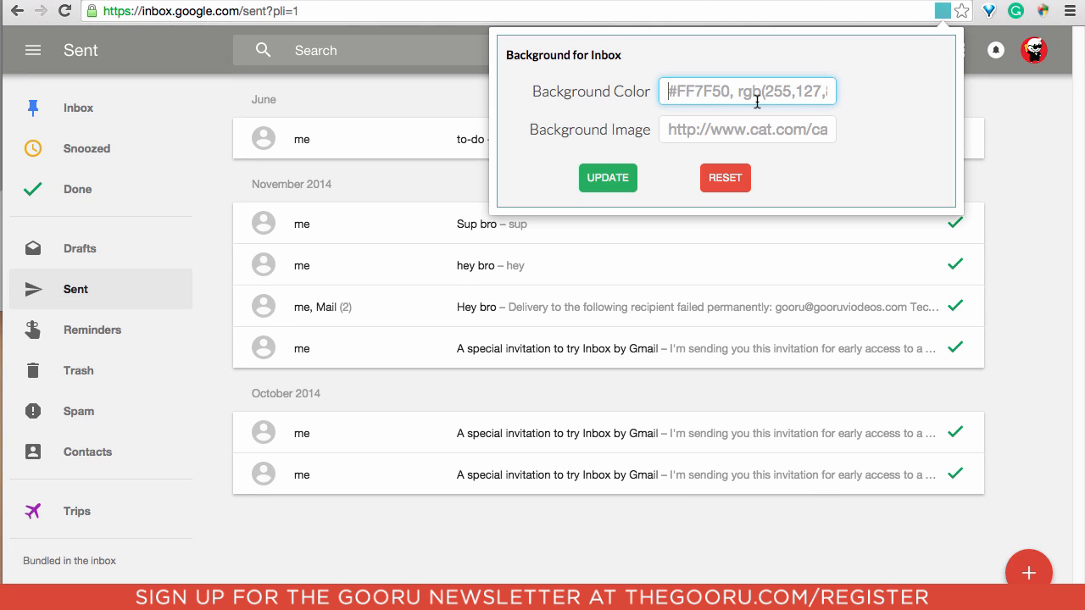
pyautogui.moveTo(729, 127)
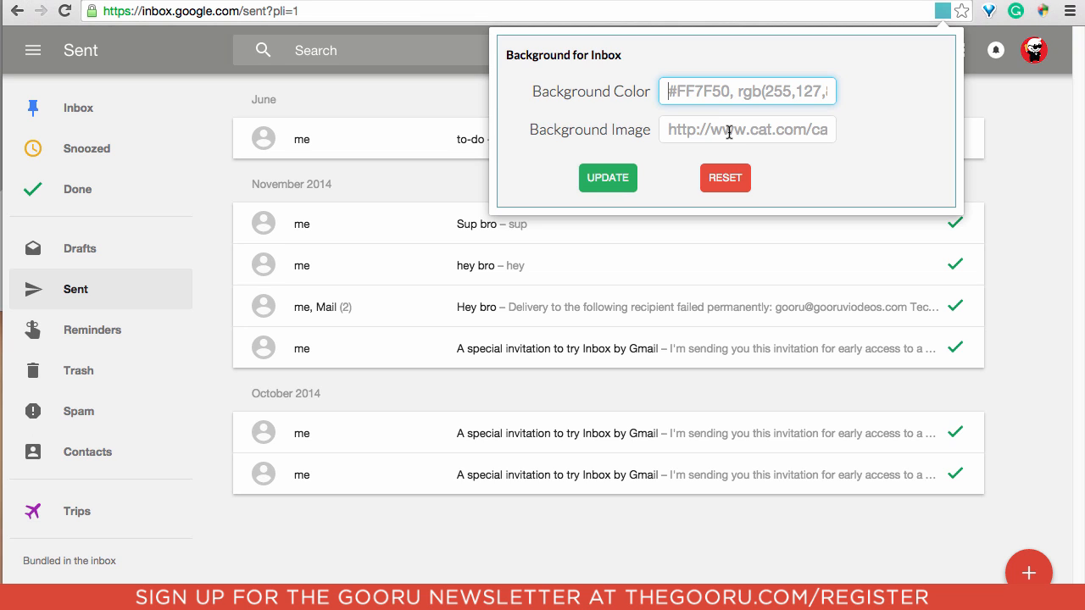
pyautogui.moveTo(1004, 170)
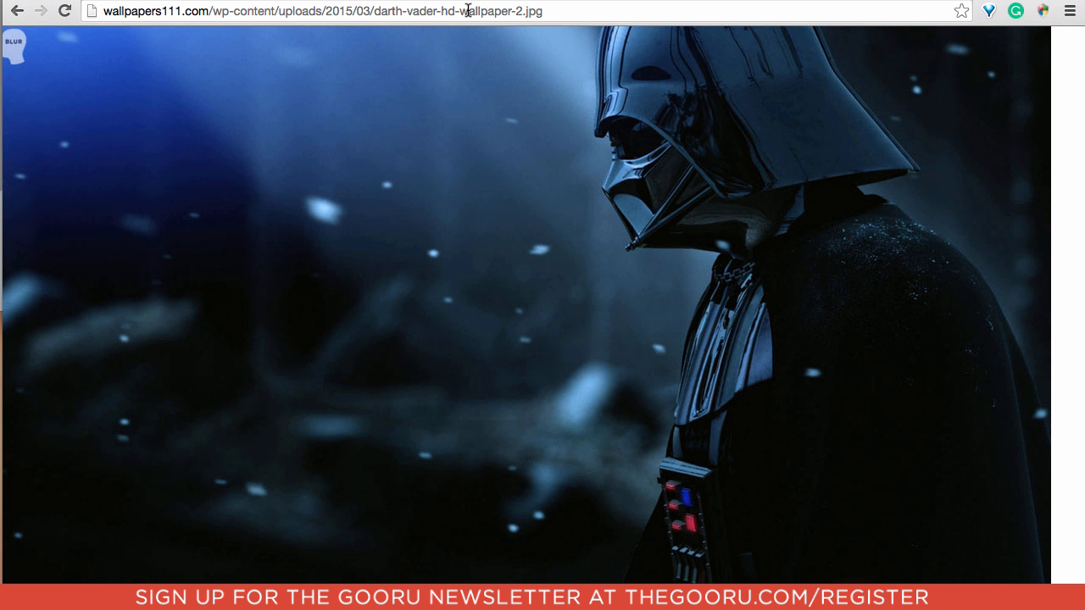
# Step: Select the Darth Vader wallpaper's web address in the address bar
pyautogui.click(314, 11)
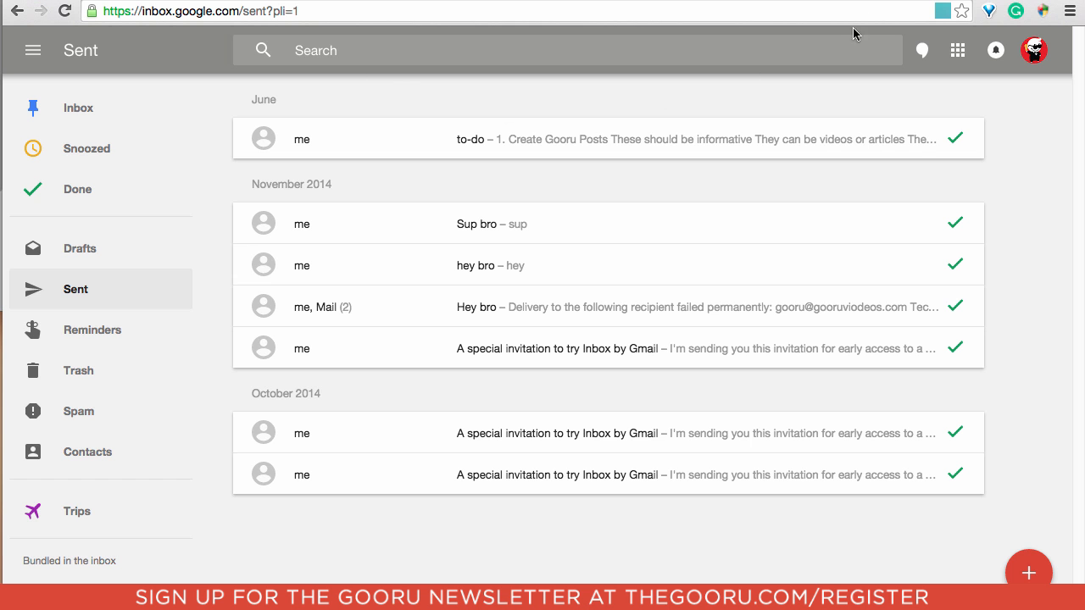
# Step: Paste the Darth Vader wallpaper URL into Background Image and apply the update
pyautogui.click(938, 11)
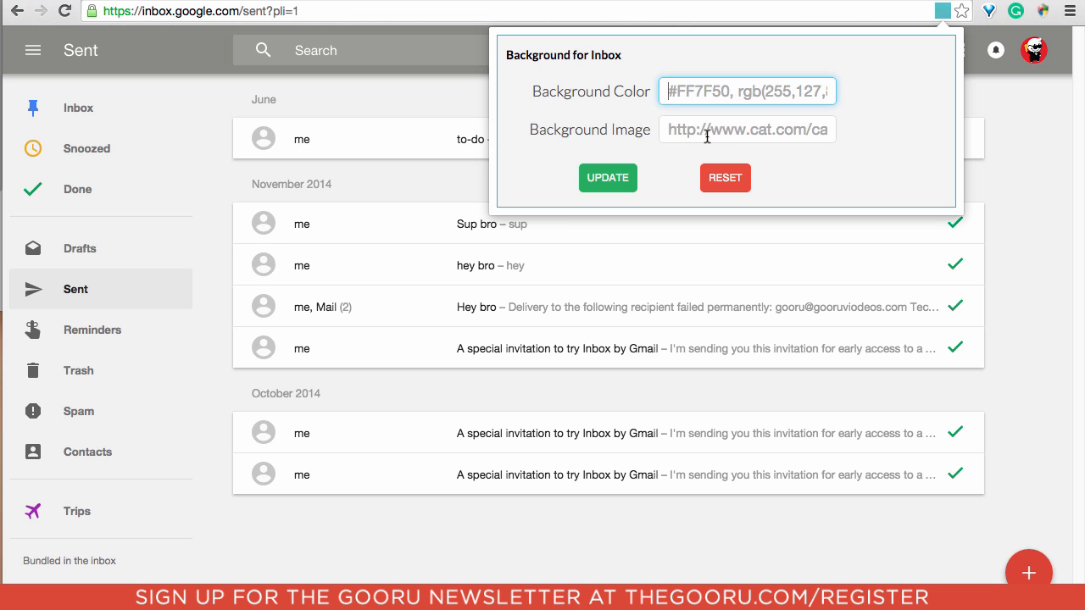
pyautogui.rightClick(747, 129)
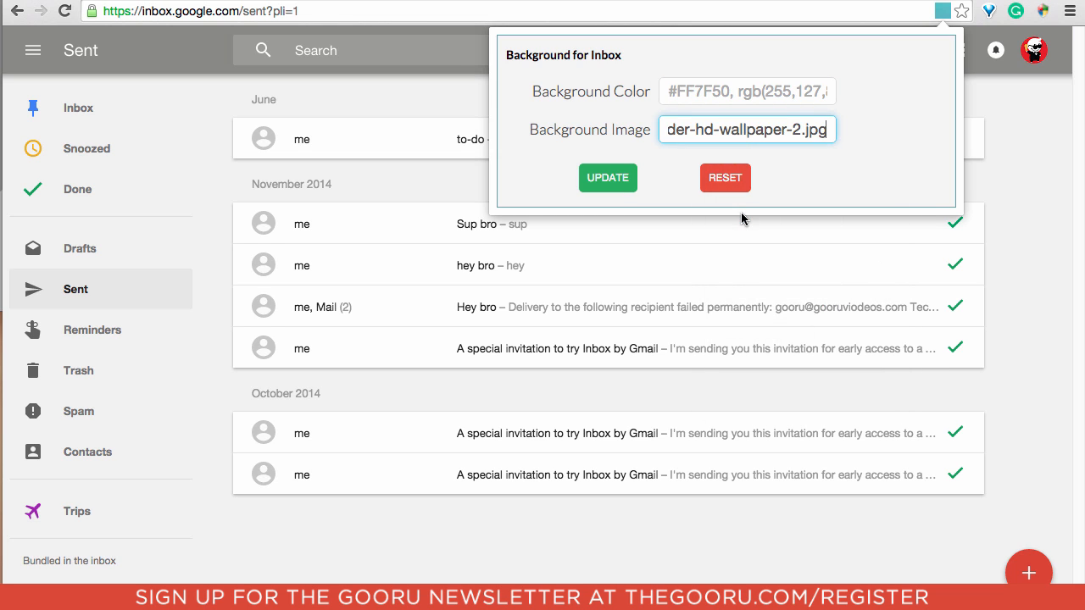
pyautogui.click(607, 177)
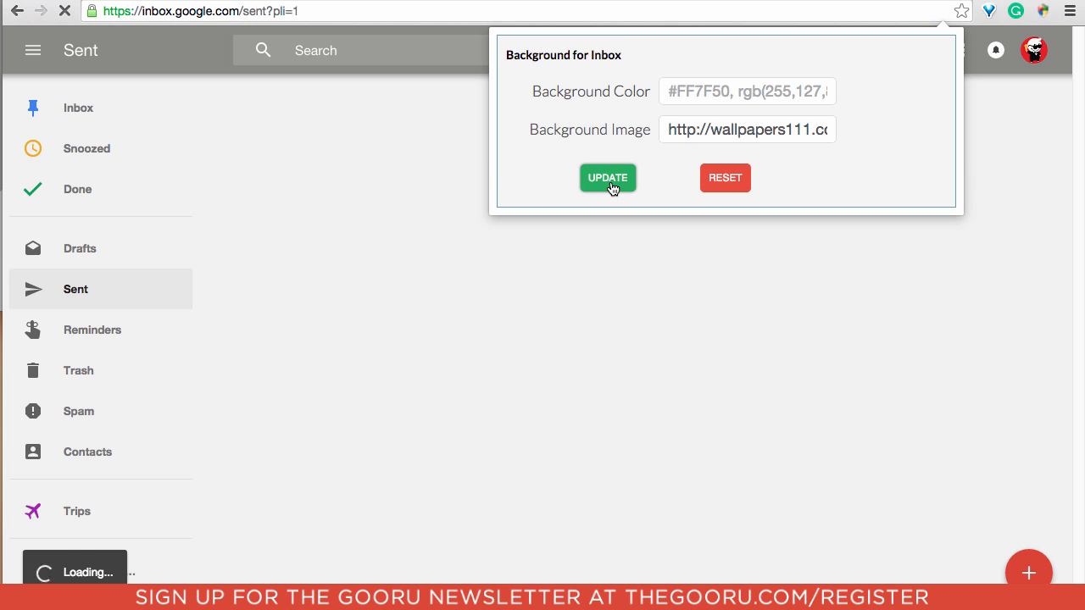
pyautogui.click(607, 177)
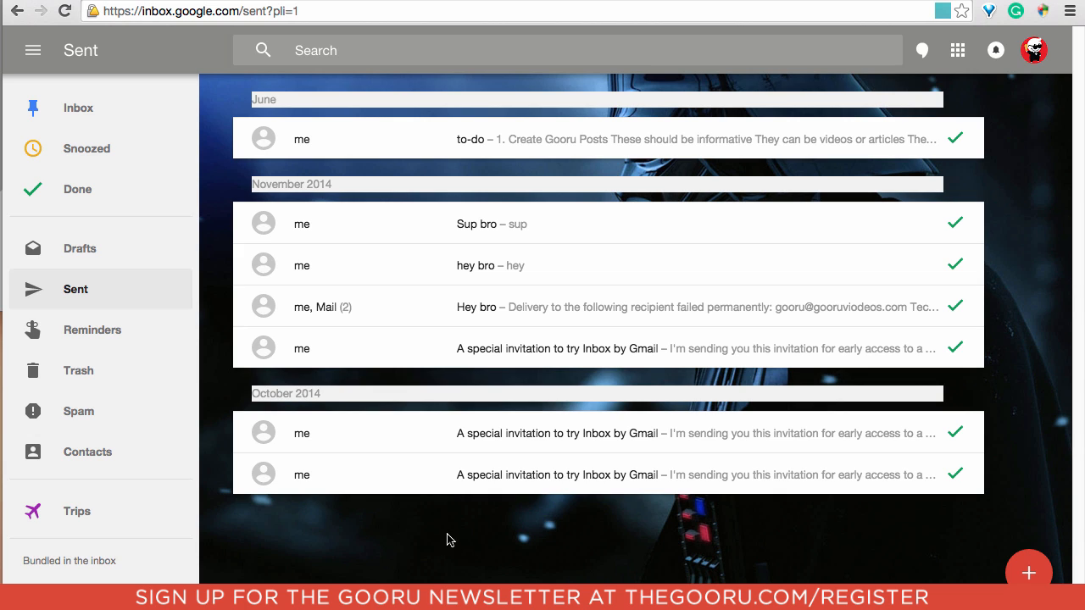
pyautogui.moveTo(433, 524)
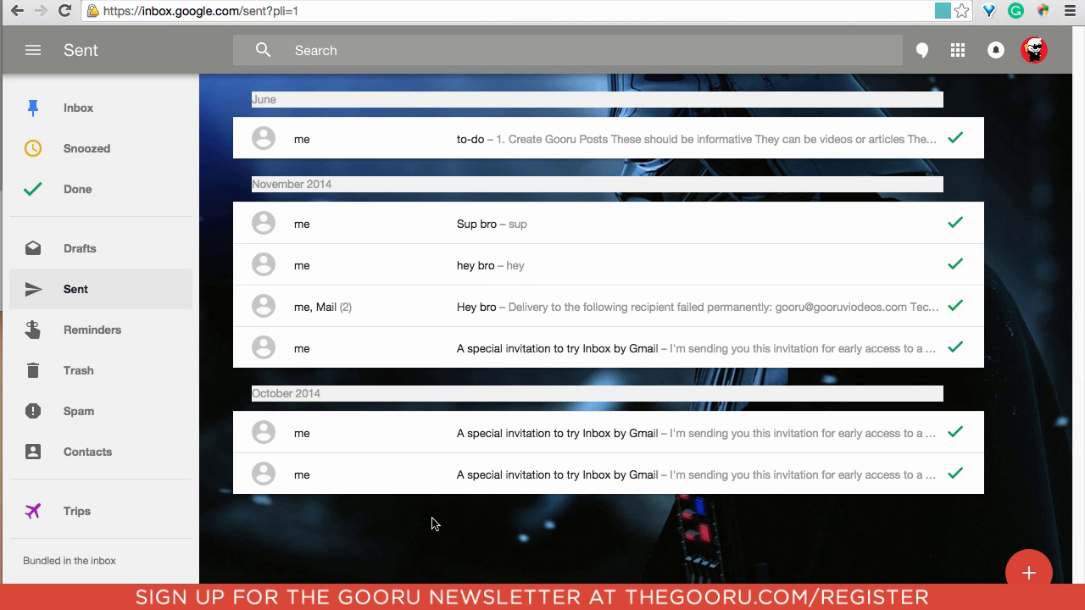
pyautogui.moveTo(943, 10)
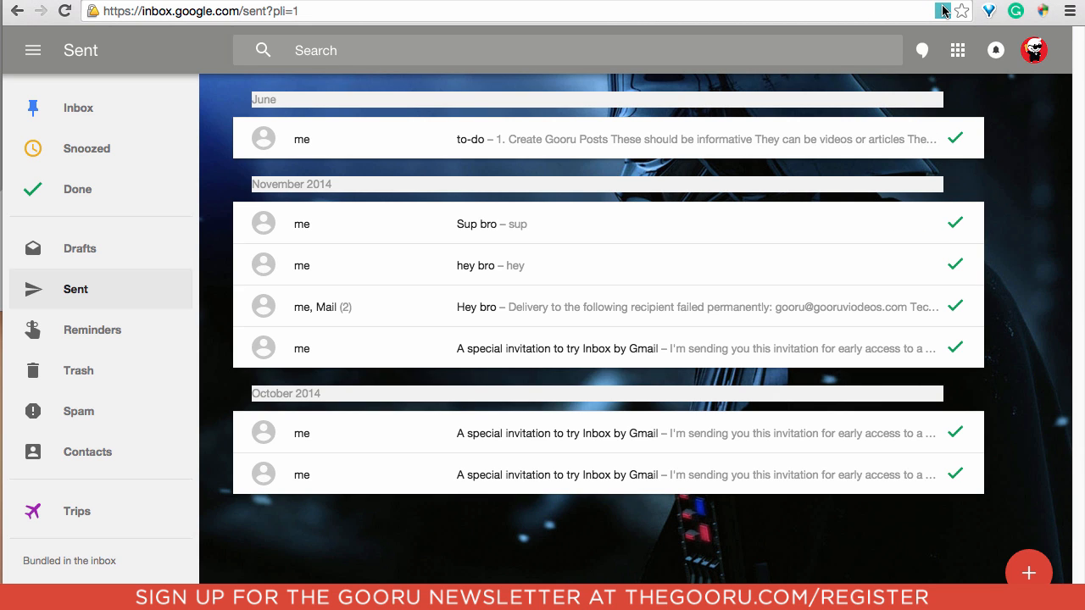
# Step: Enter #fff as the Background for Inbox background colour
pyautogui.click(943, 10)
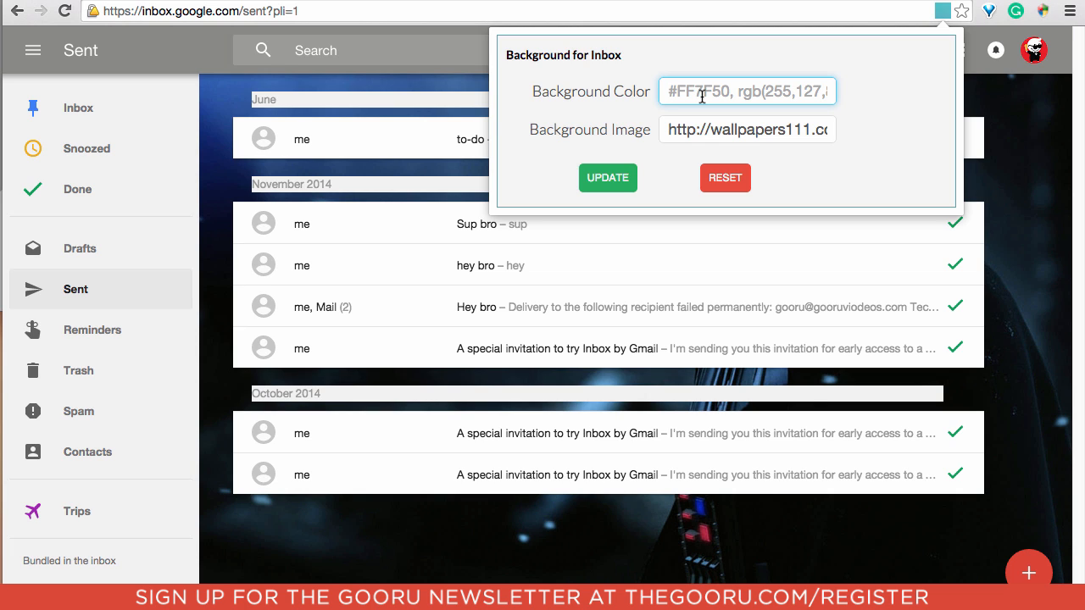
pyautogui.click(747, 90)
pyautogui.write('#')
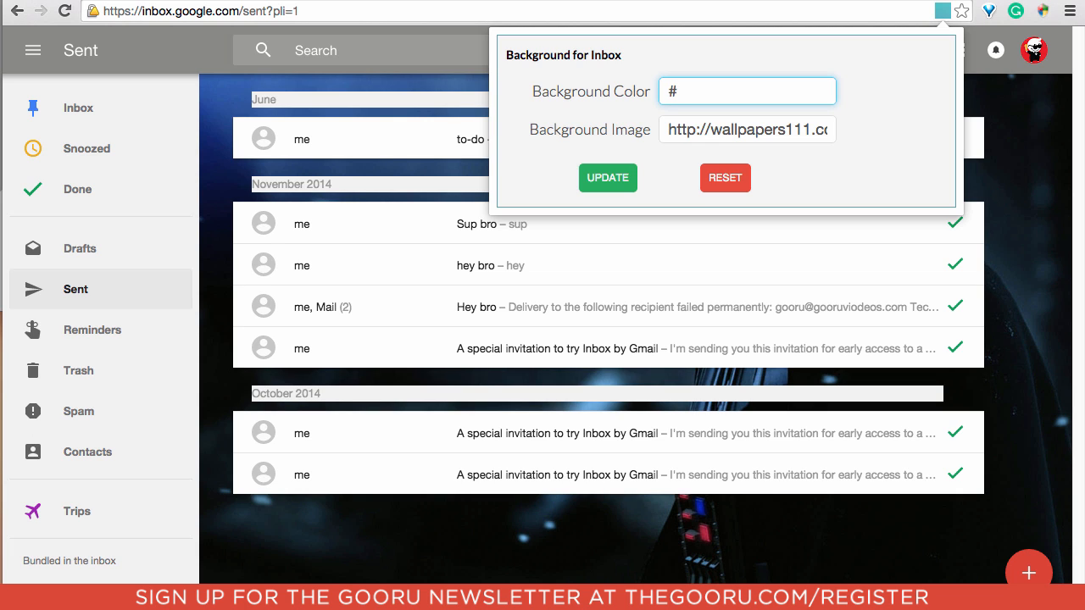
pyautogui.write('ff')
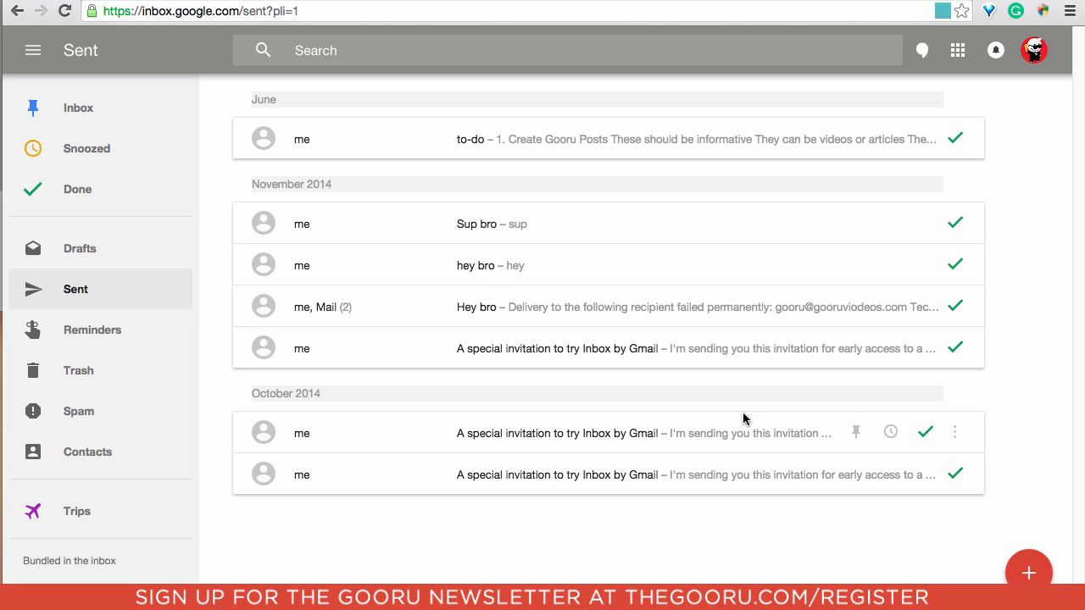
pyautogui.moveTo(717, 400)
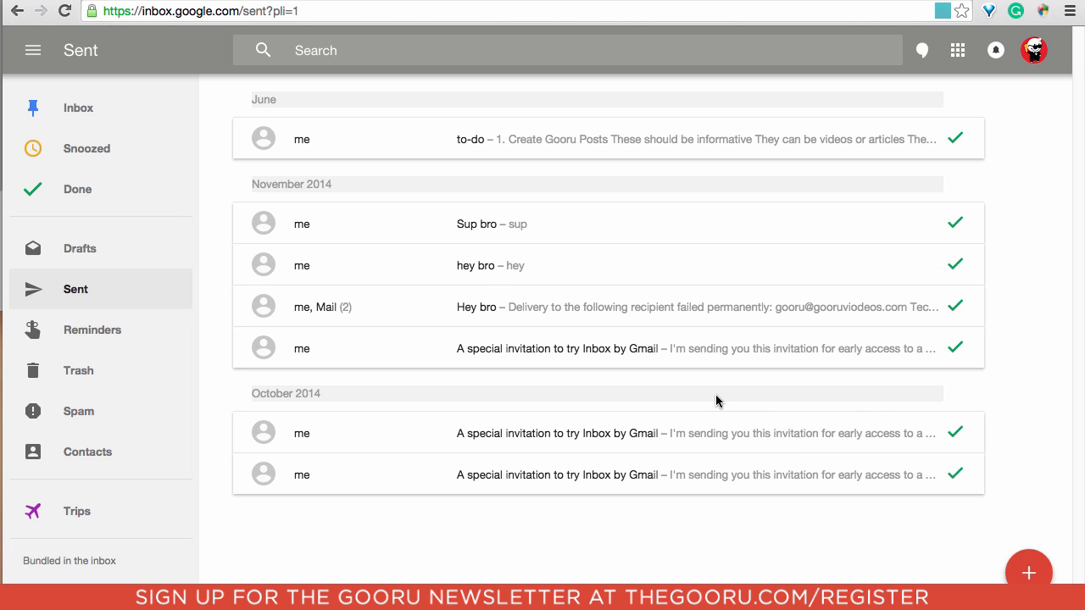
pyautogui.moveTo(711, 398)
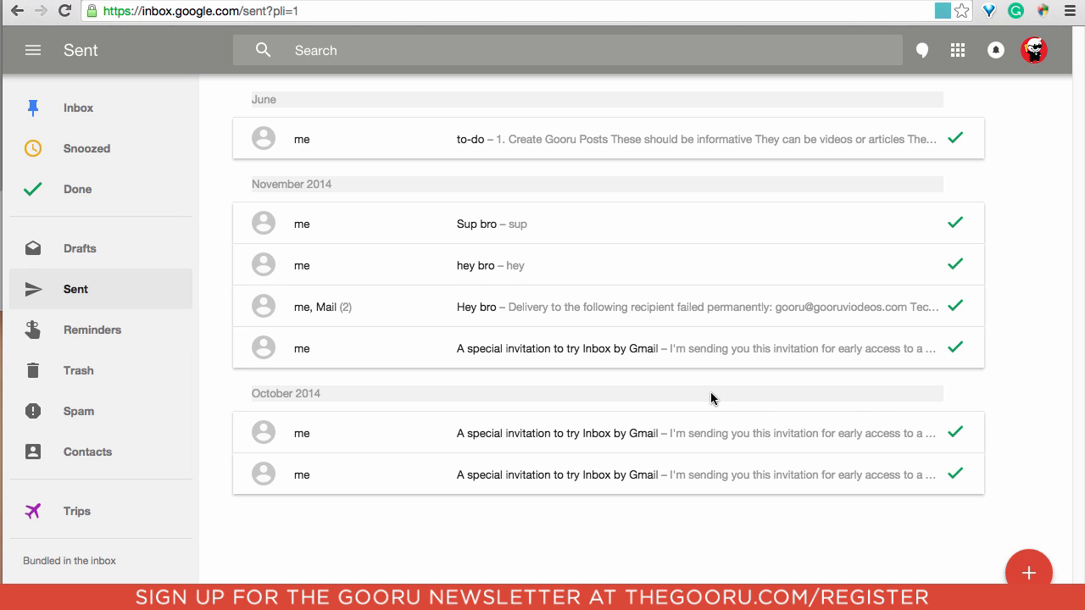